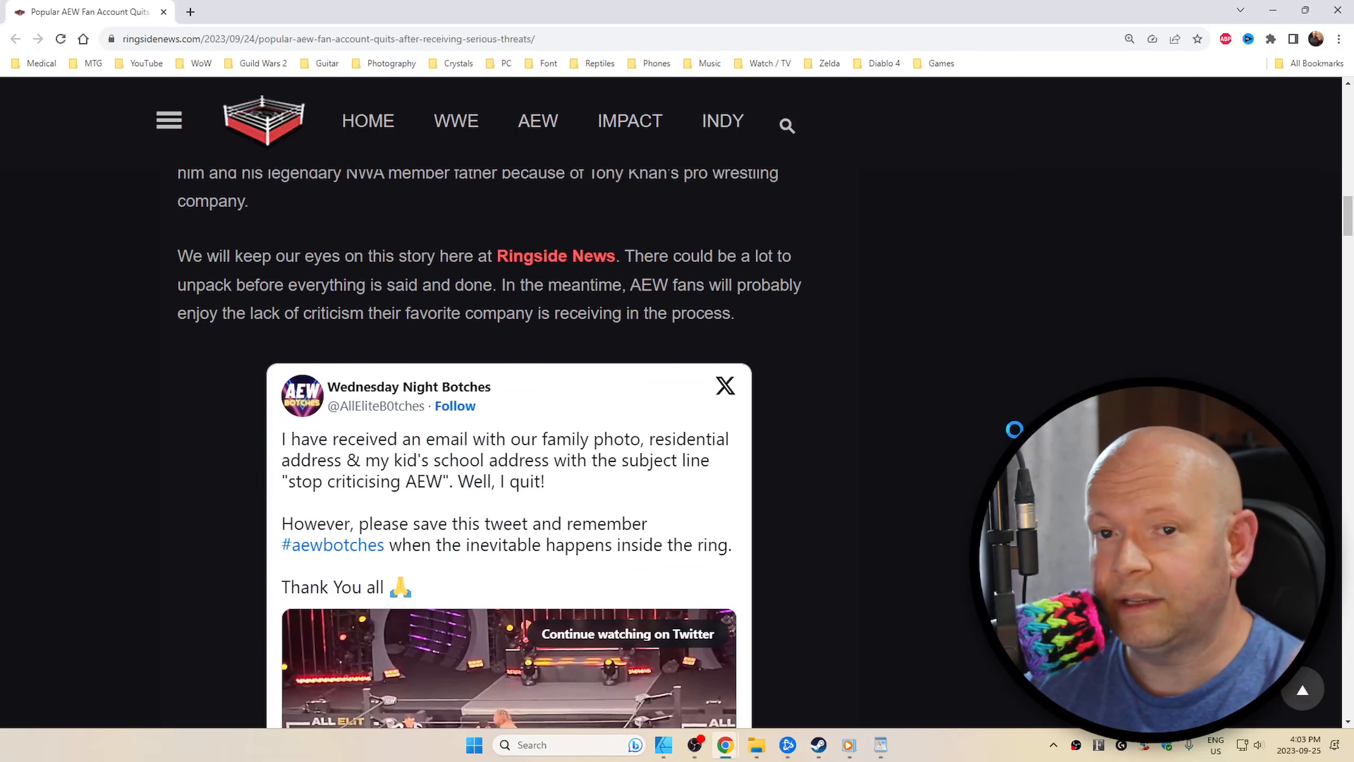
# - Scroll down to the Wednesday Night Botches tweet and its video player
pyautogui.scroll(-3)
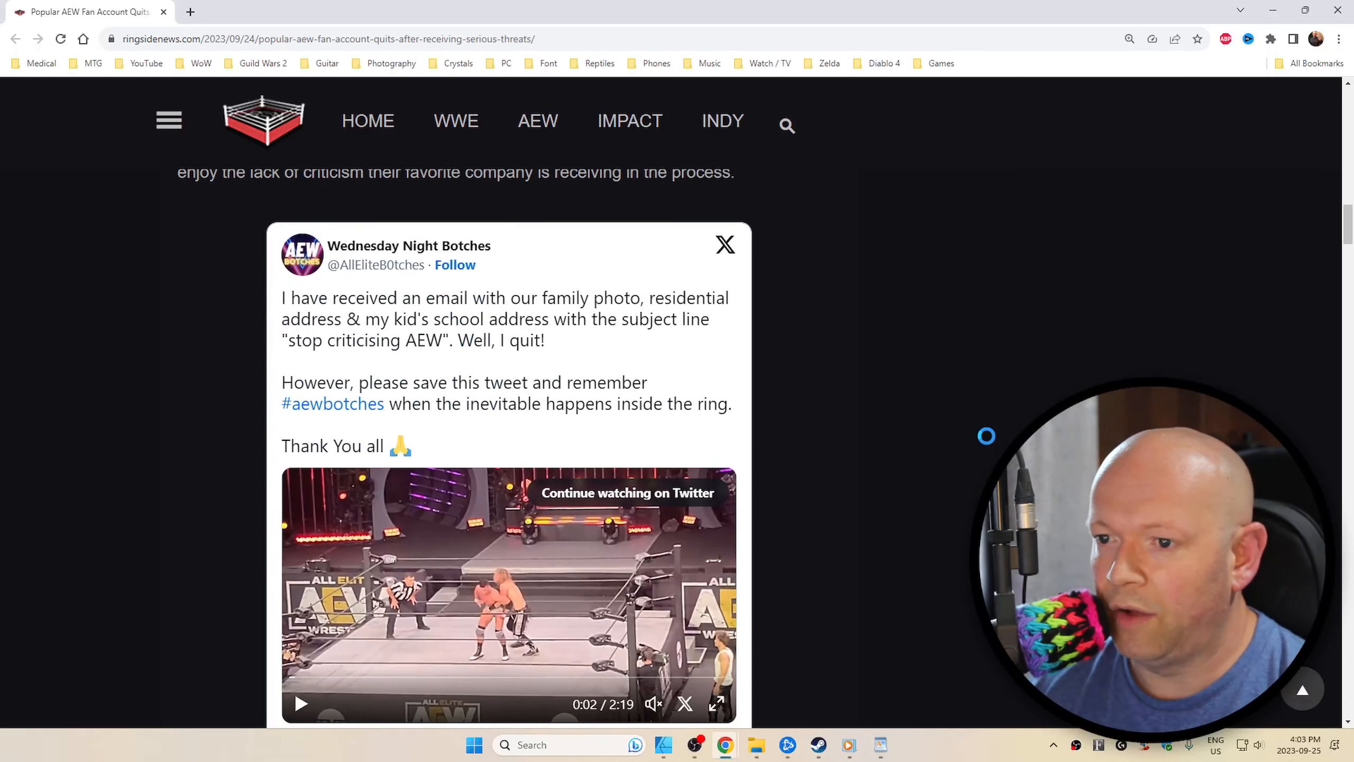
pyautogui.scroll(-3)
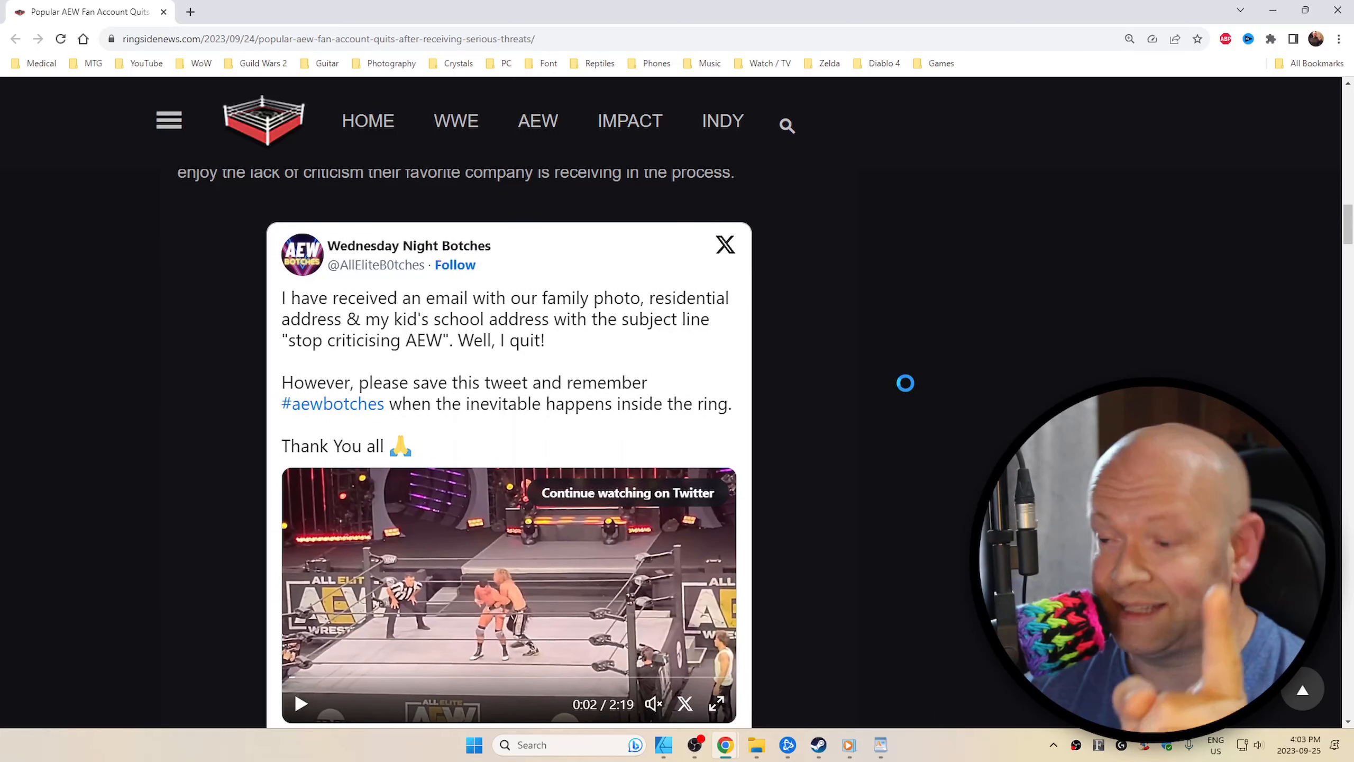
pyautogui.scroll(-3)
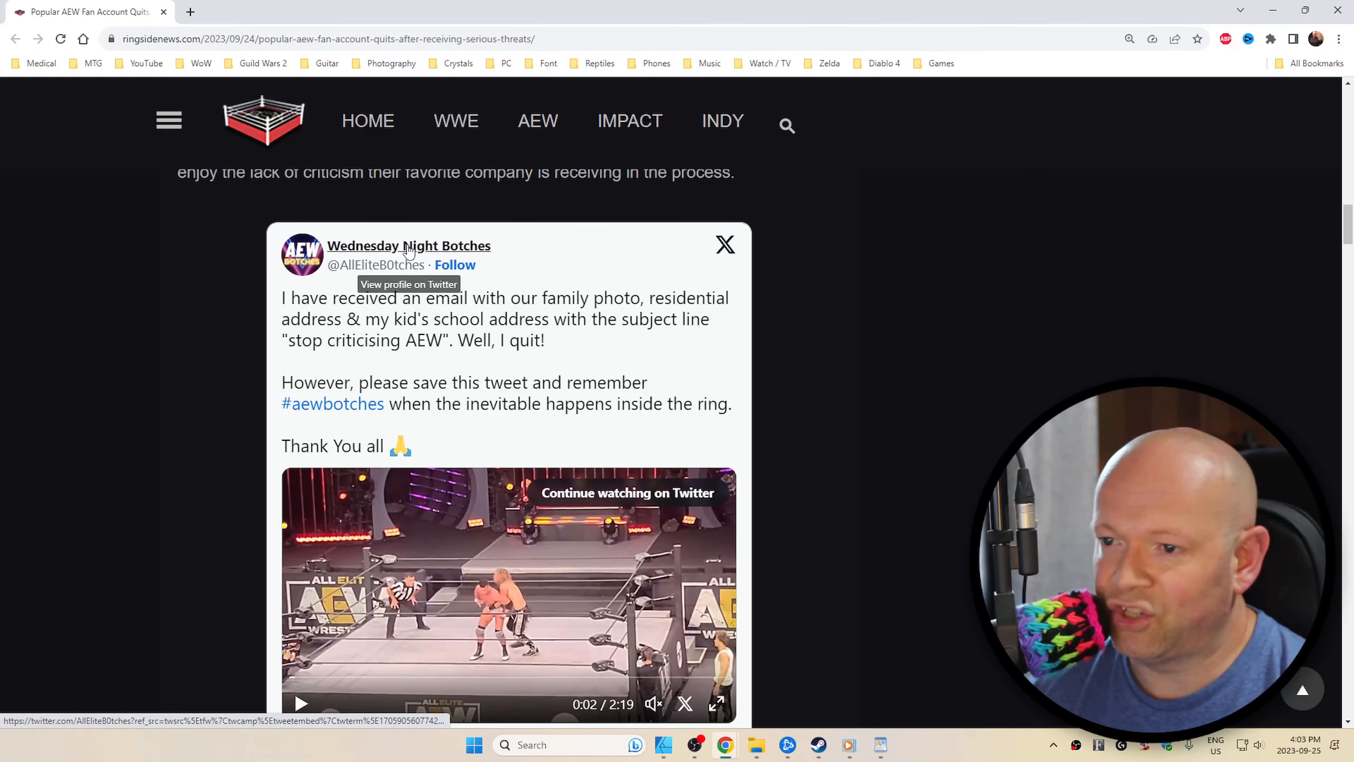
pyautogui.moveTo(349, 275)
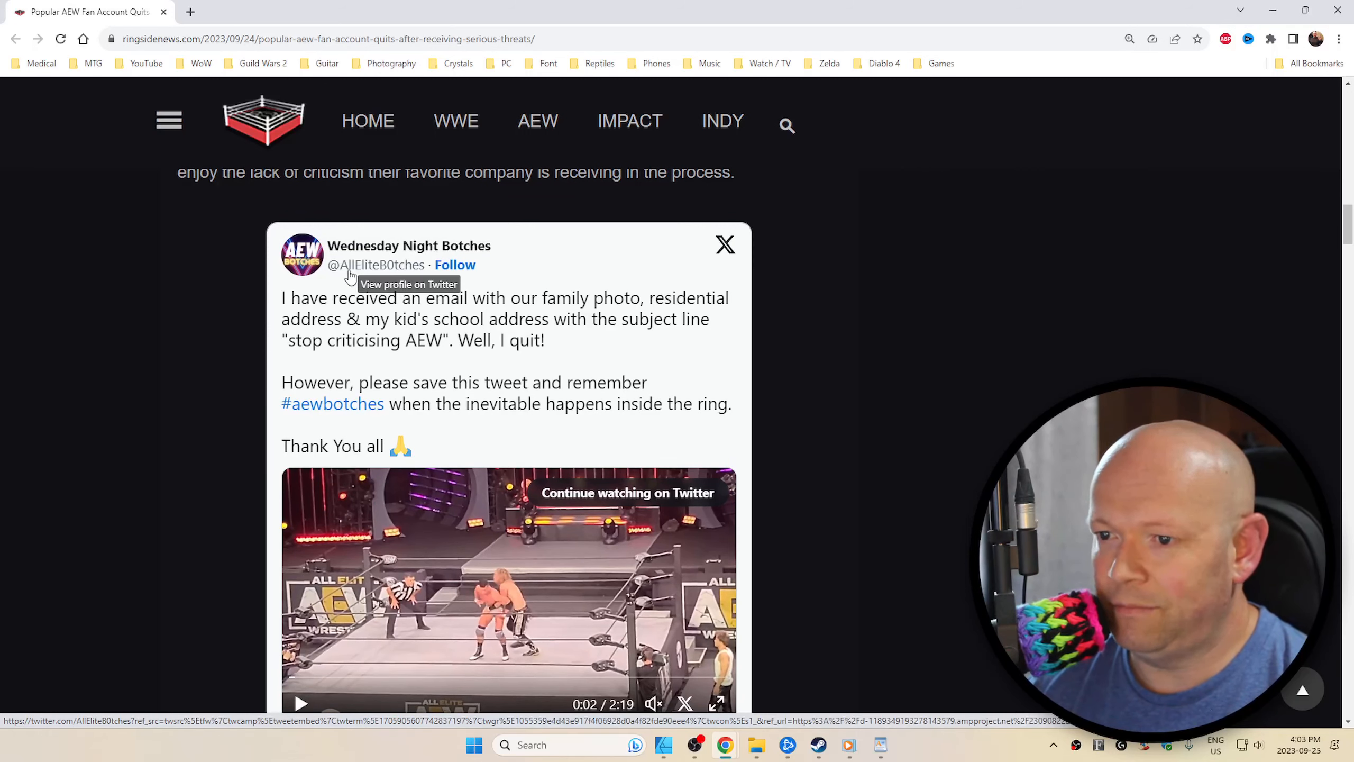
# - Scroll slightly below the 2:19 tweet video to show its post date and engagement counts
pyautogui.scroll(-3)
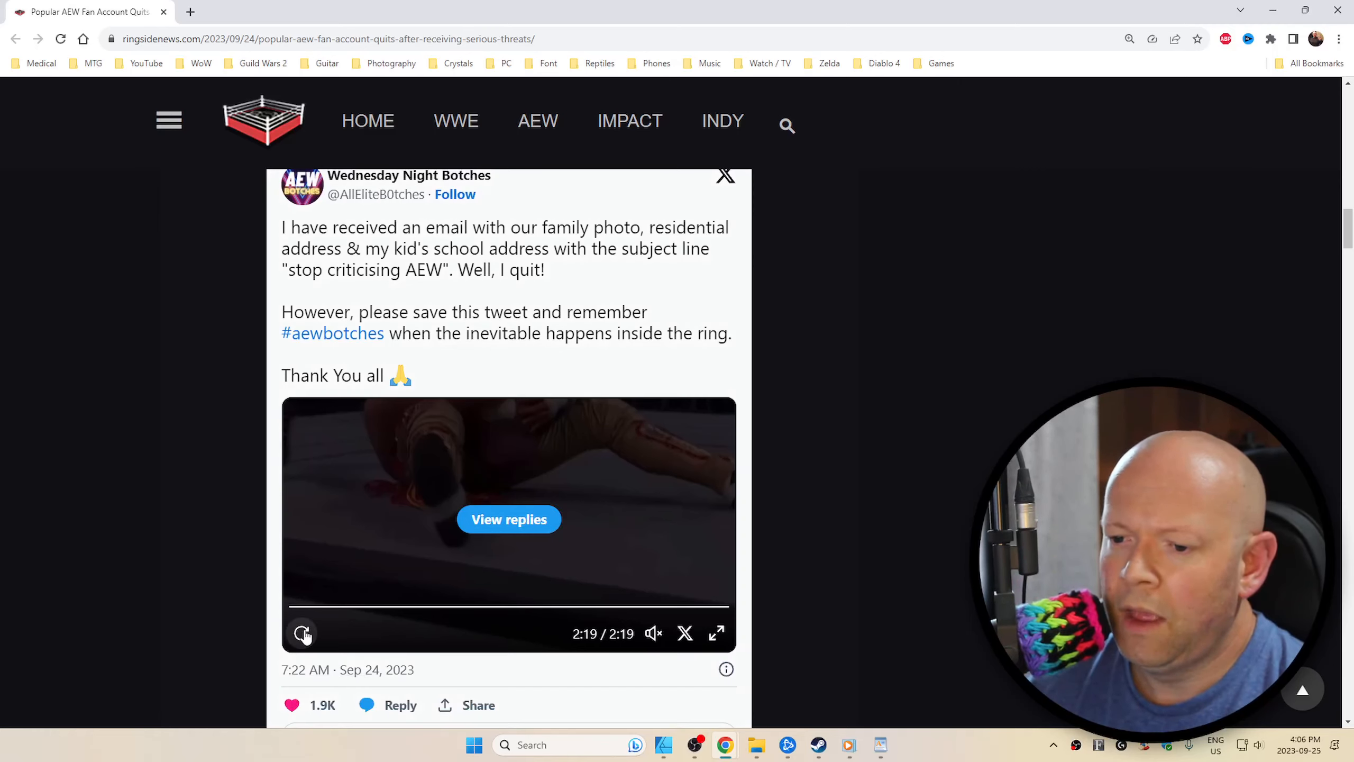
# - Restart the embedded tweet video, leaving it paused at 0:01 of 2:19
pyautogui.click(304, 633)
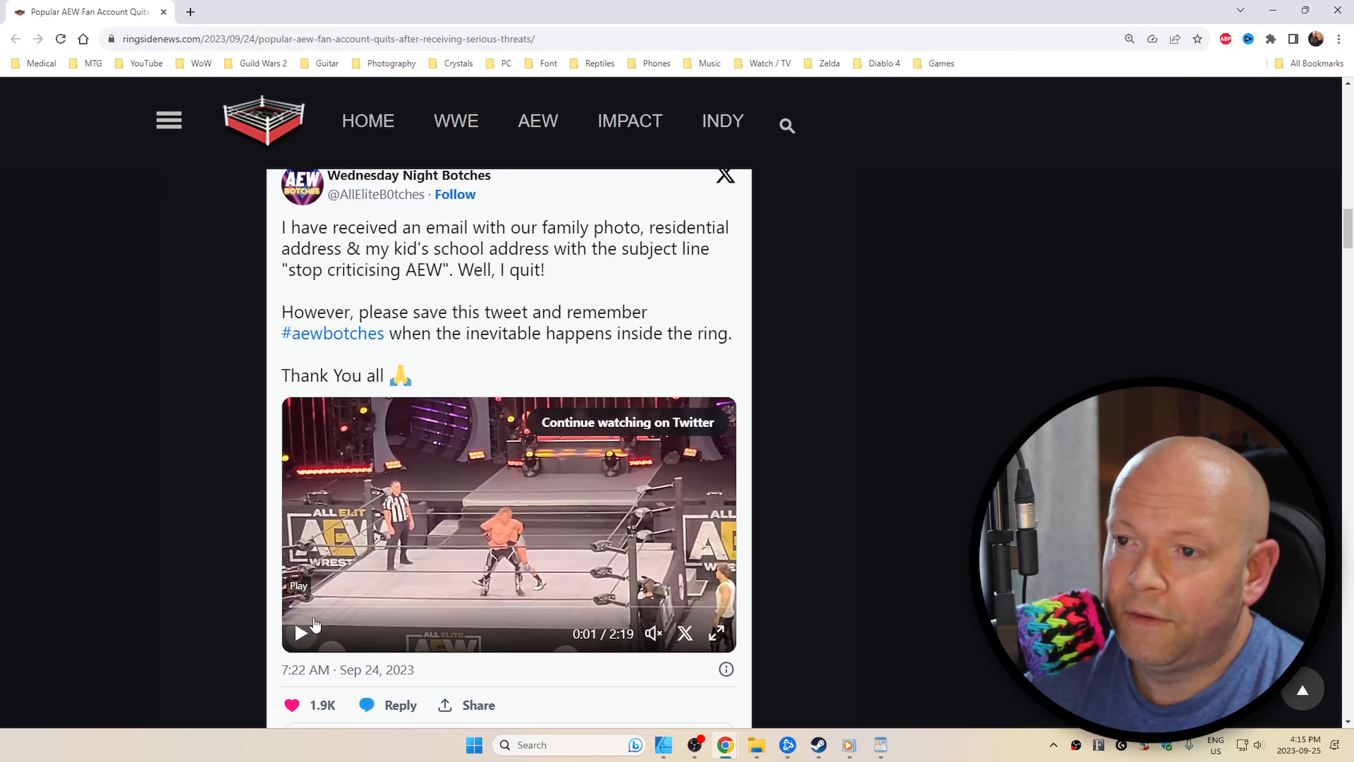
# - Scroll past the comment policy into the Disqus comments to the jaykayDX thread
pyautogui.scroll(-3)
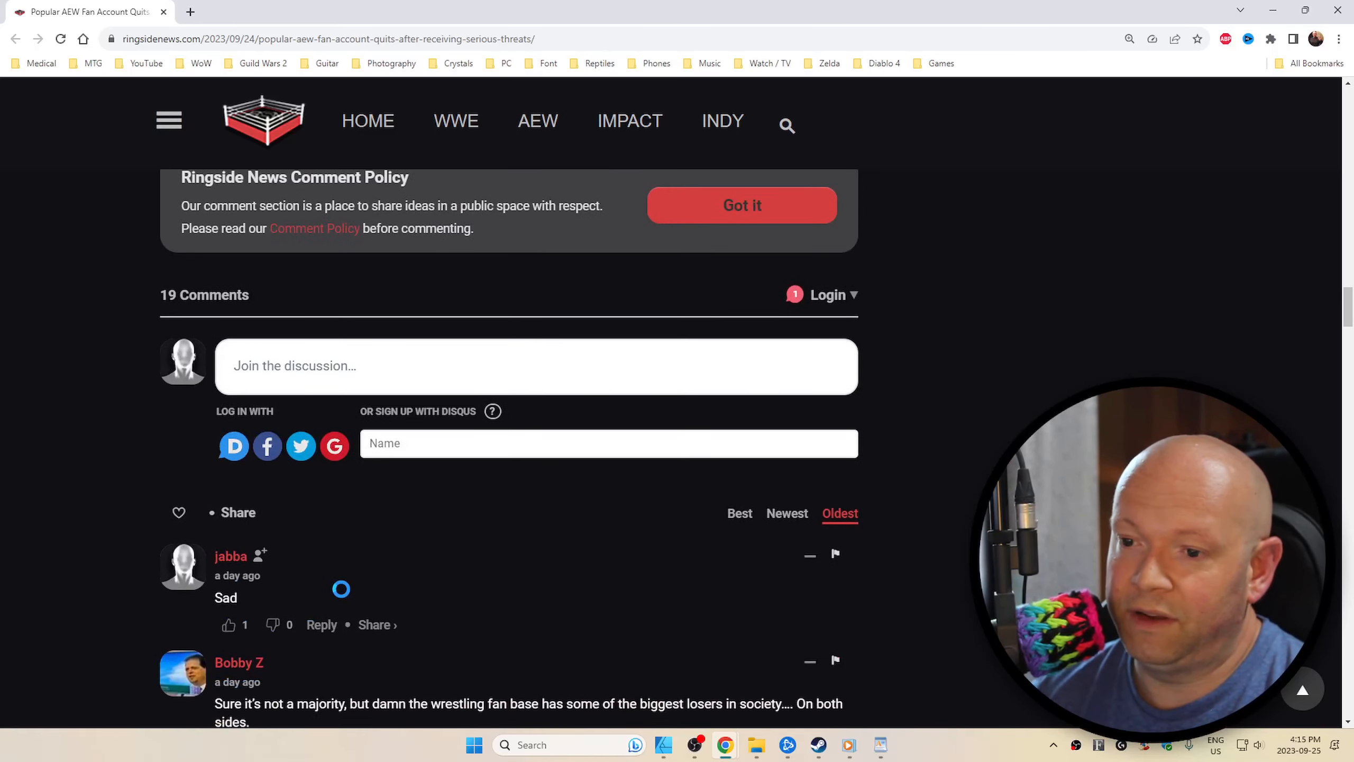
pyautogui.scroll(-3)
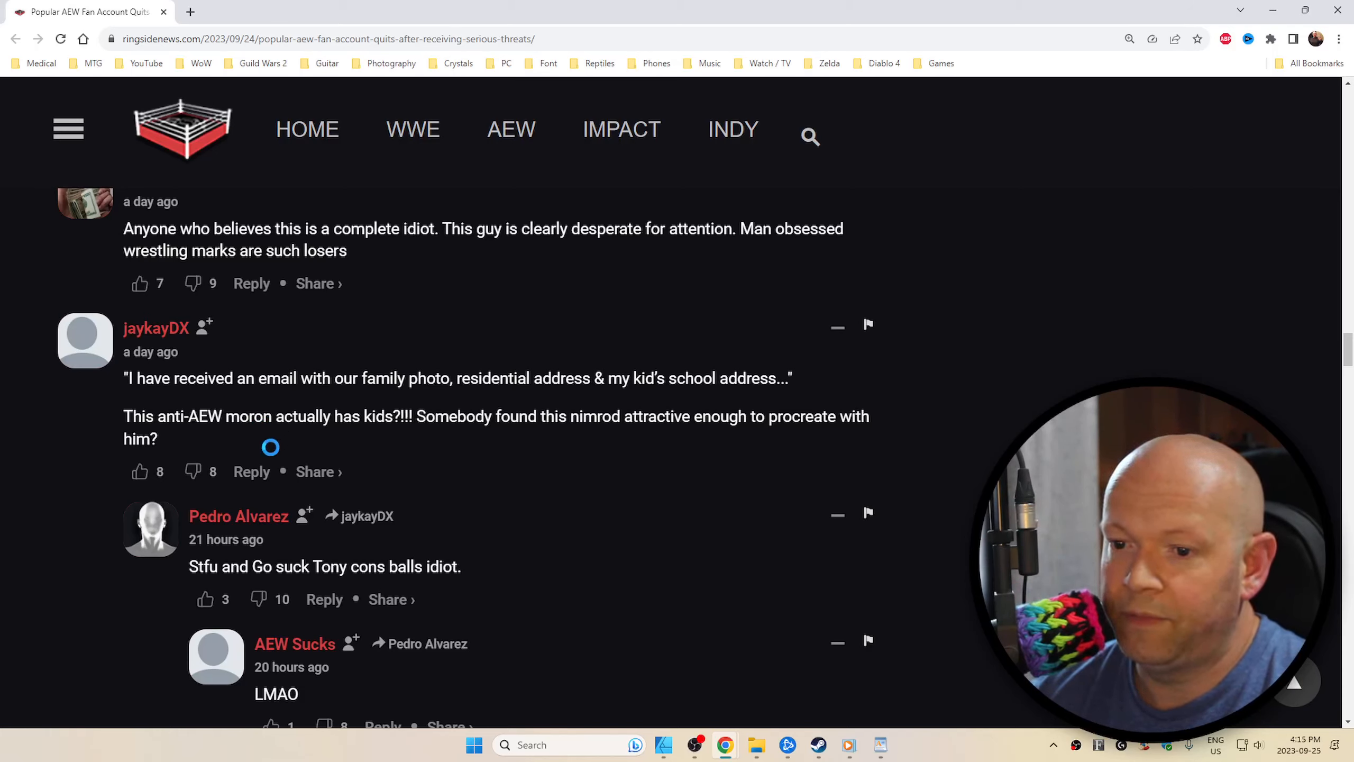
pyautogui.click(199, 472)
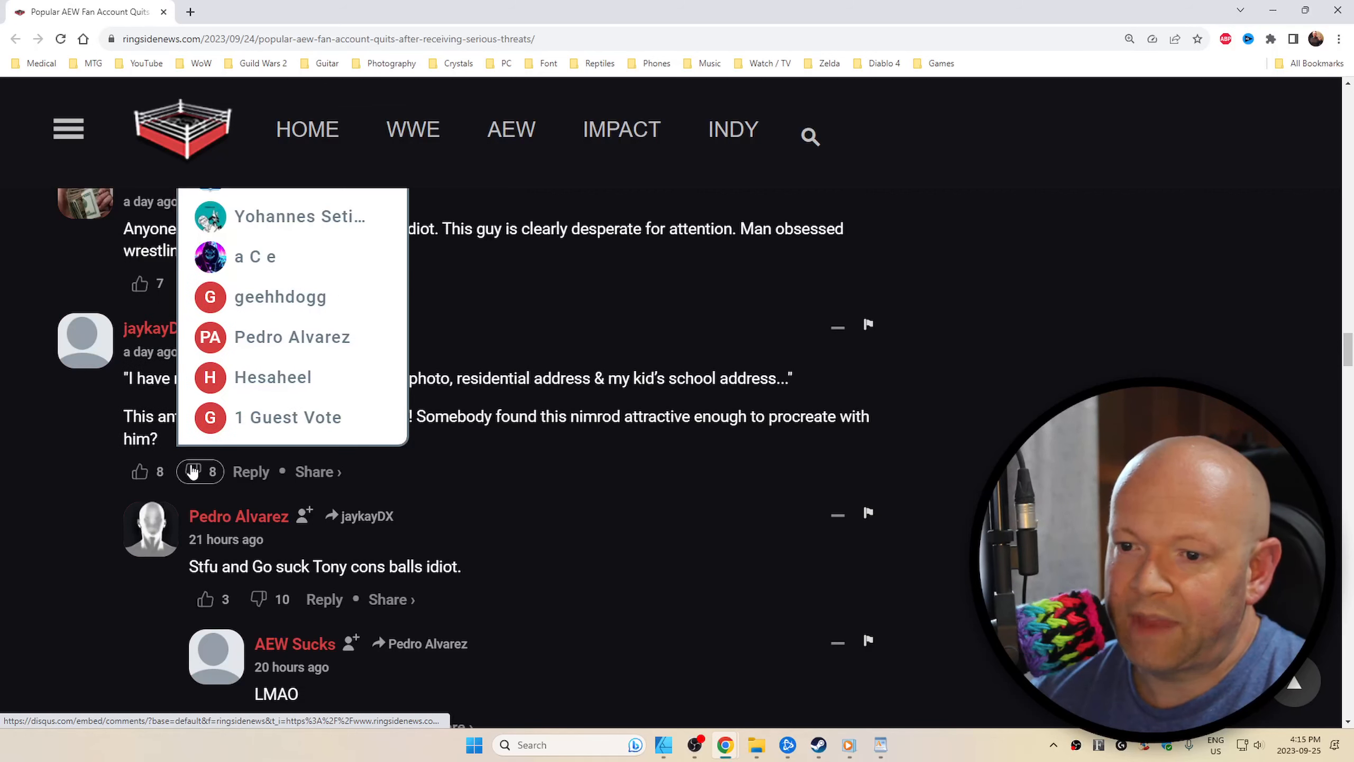
pyautogui.click(199, 472)
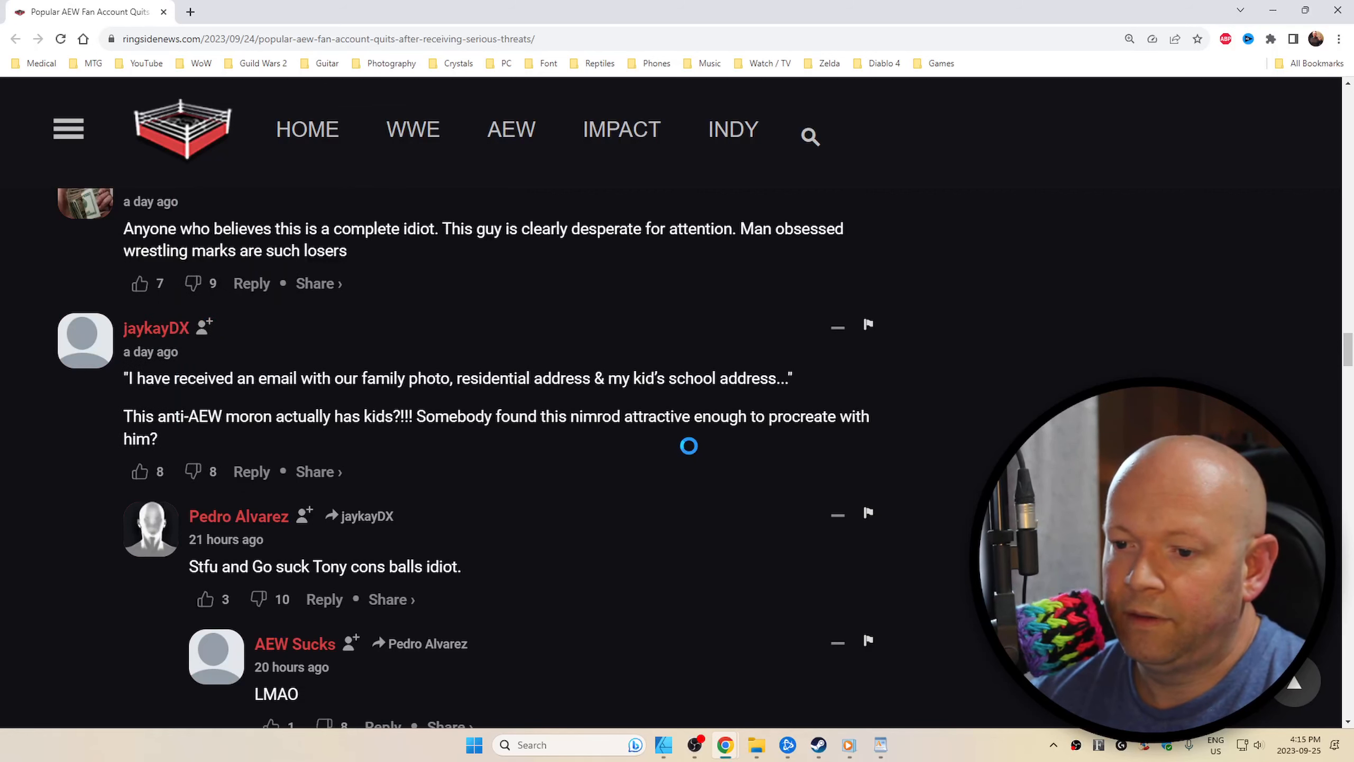
pyautogui.scroll(-3)
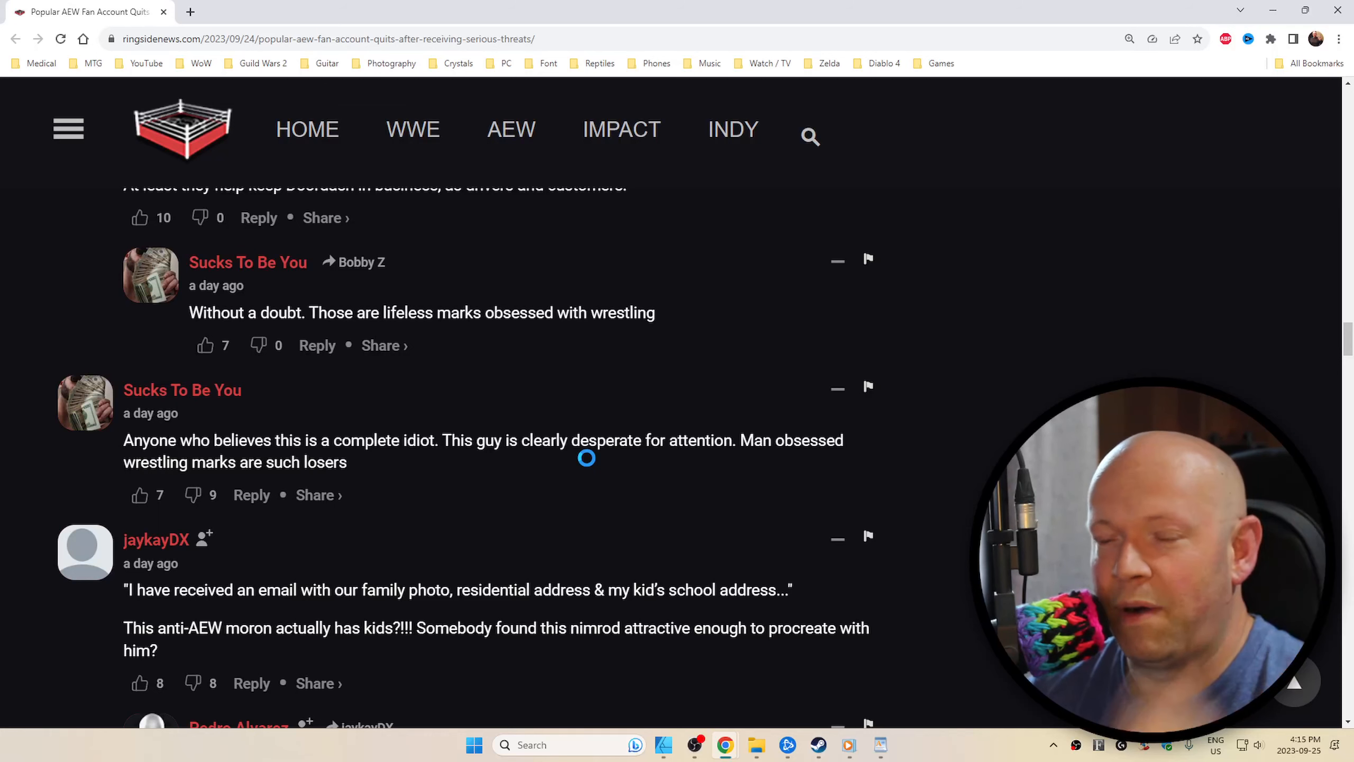
# - Scroll further through the Disqus comment thread to bring later replies into view
pyautogui.scroll(-3)
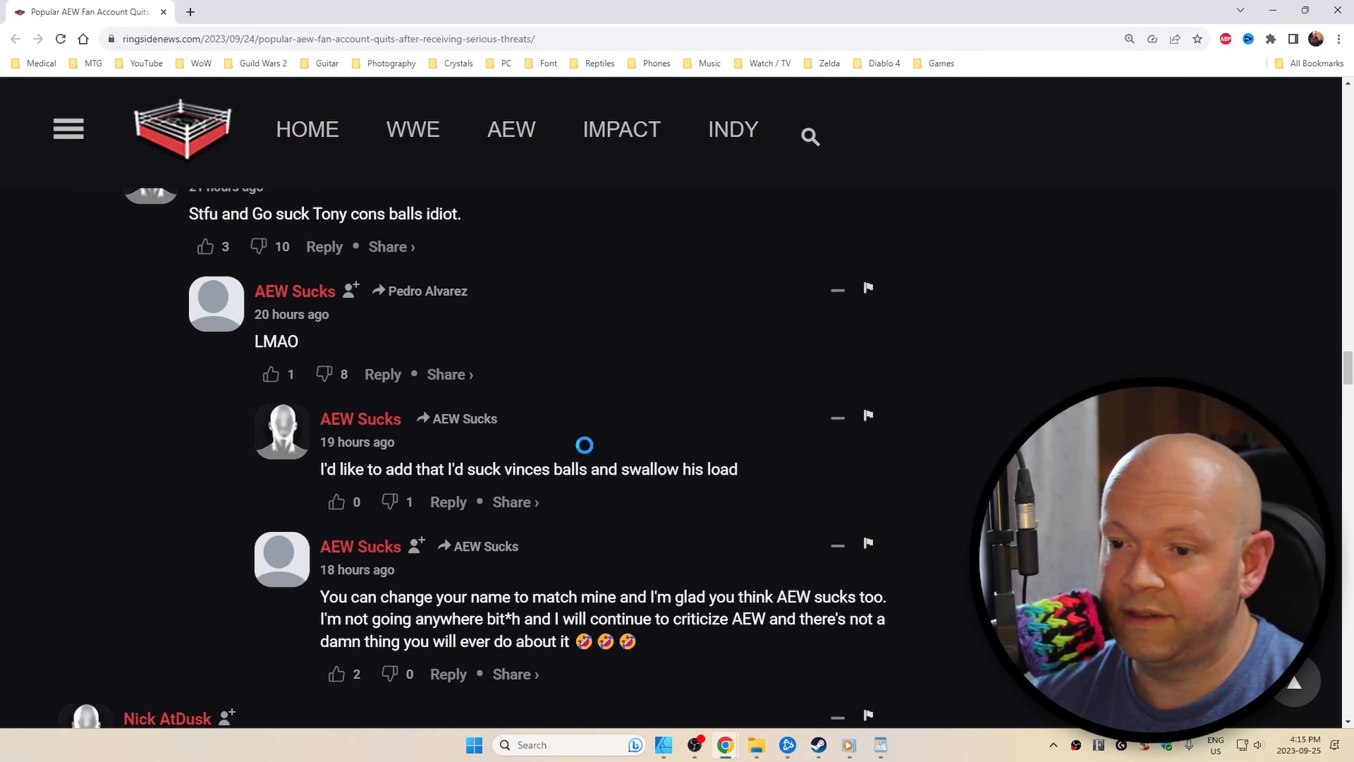
pyautogui.scroll(-3)
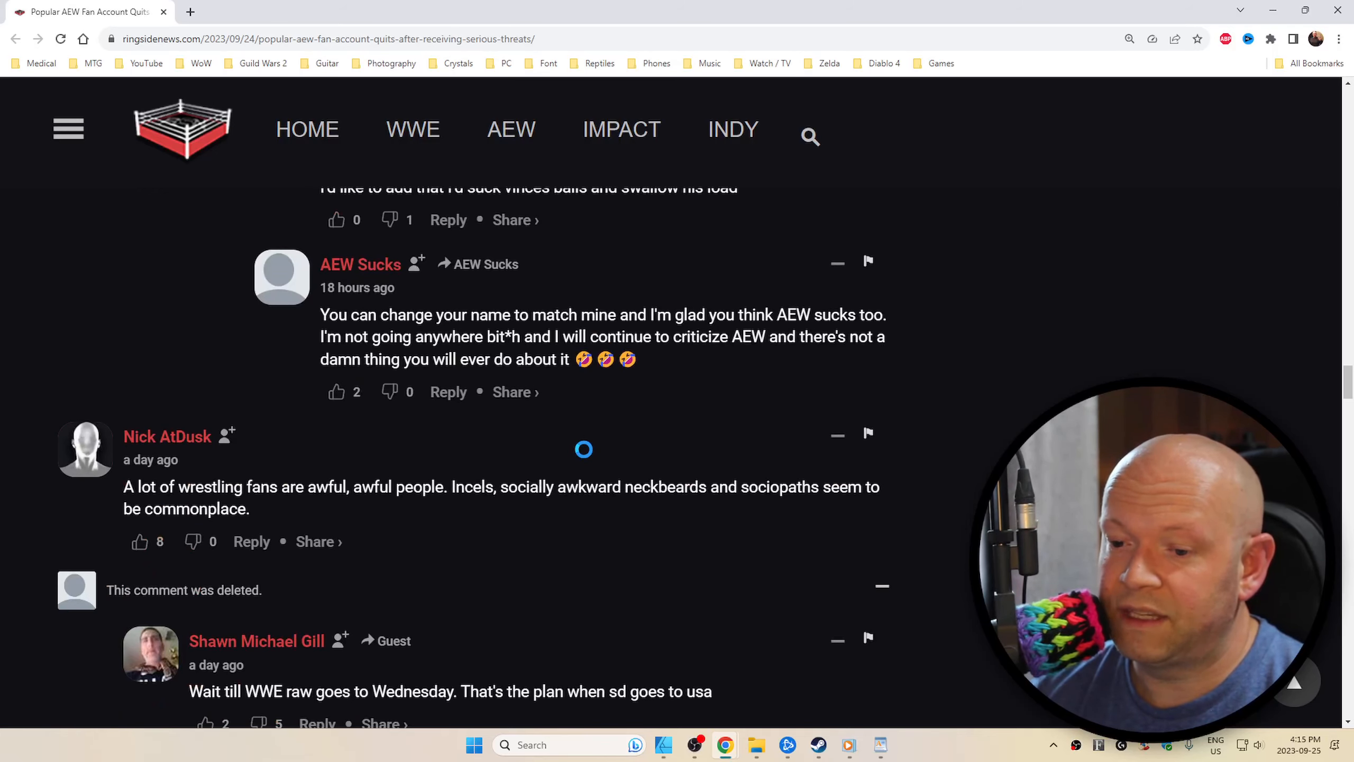
pyautogui.scroll(-3)
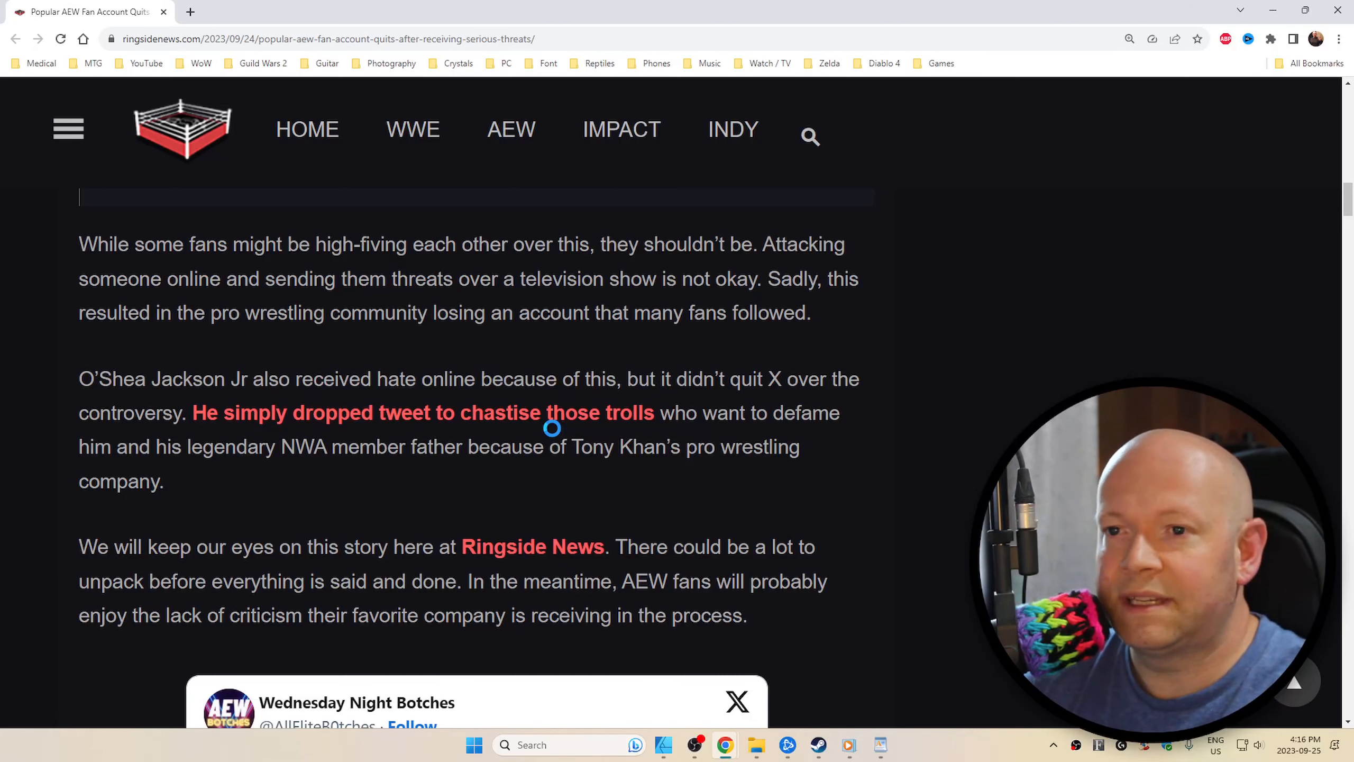
pyautogui.moveTo(540, 432)
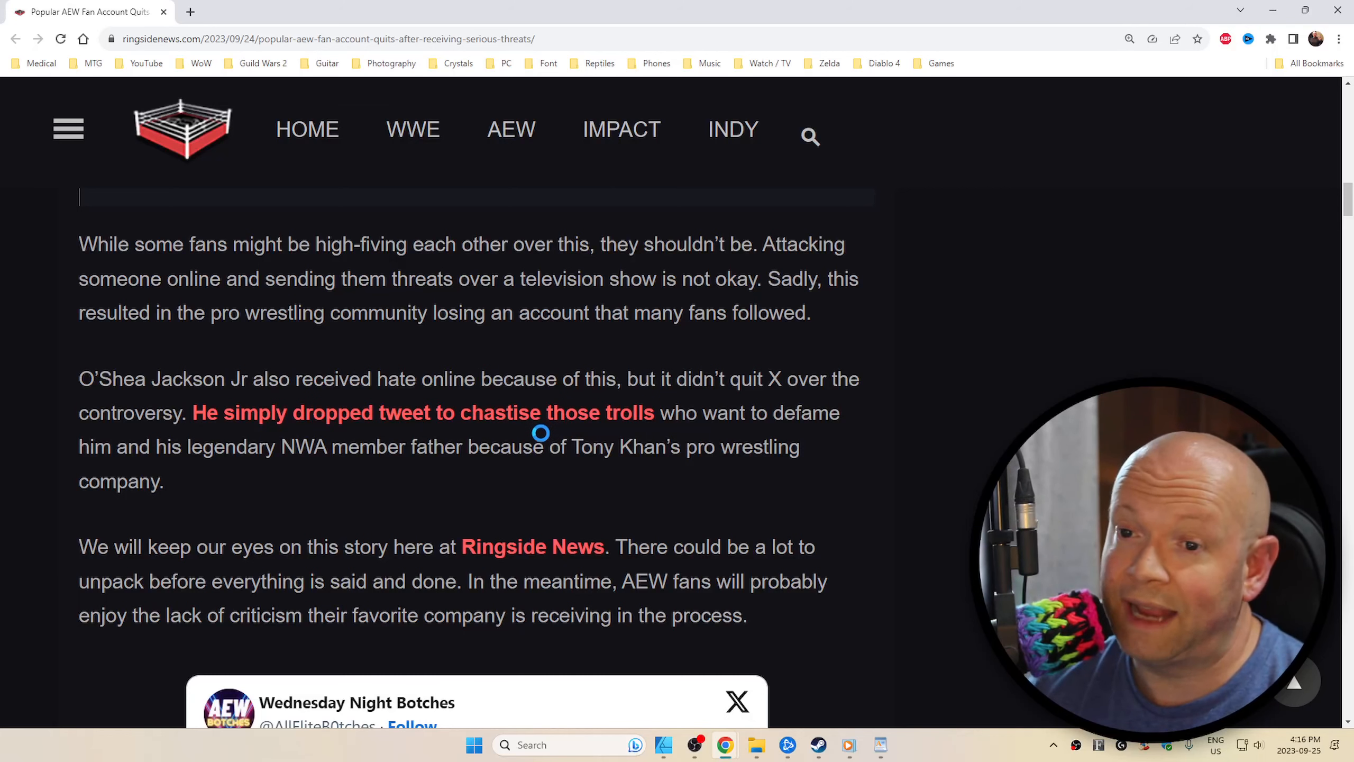
# - Scroll up past the quoted tweet to the headline about the AEW fan account quitting
pyautogui.scroll(3)
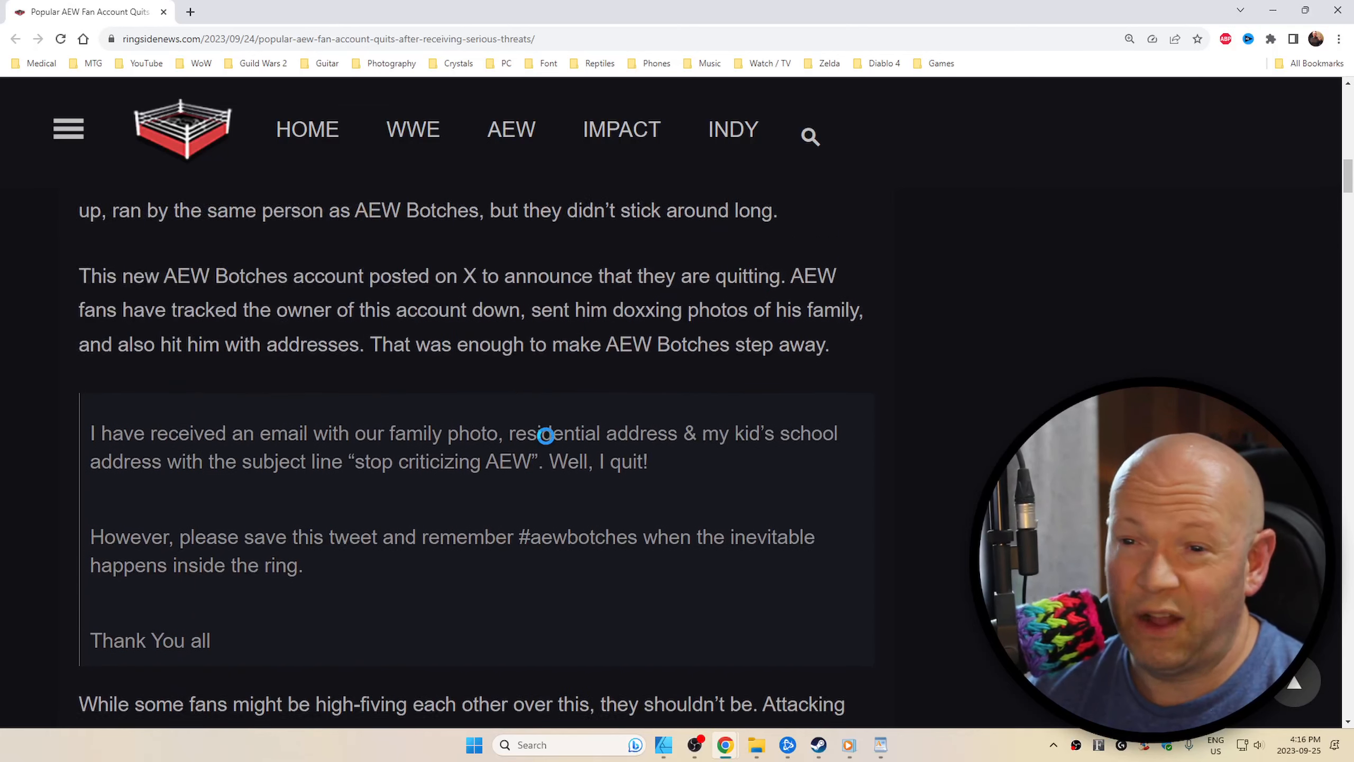
pyautogui.scroll(3)
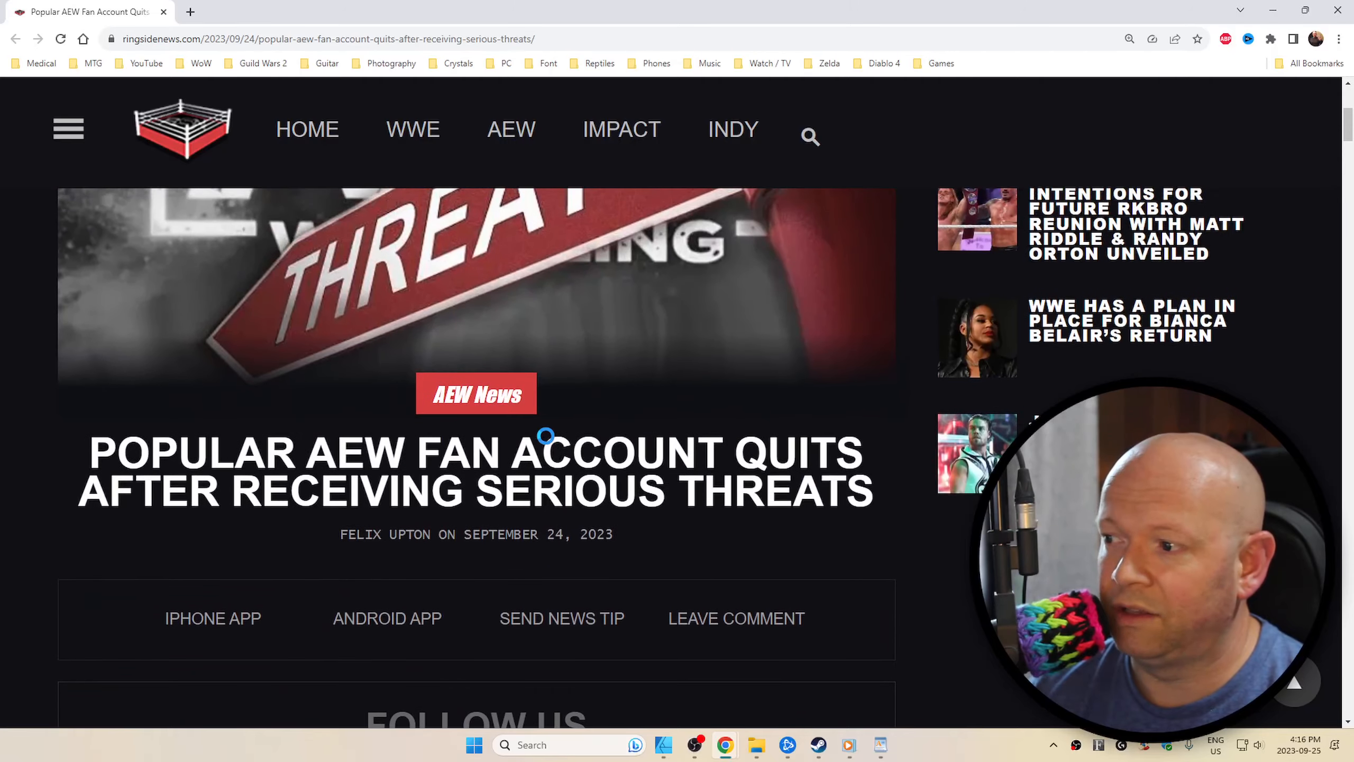
# - Show the AEW Threats banner image above the headline, beside the Exclusives sidebar
pyautogui.scroll(-3)
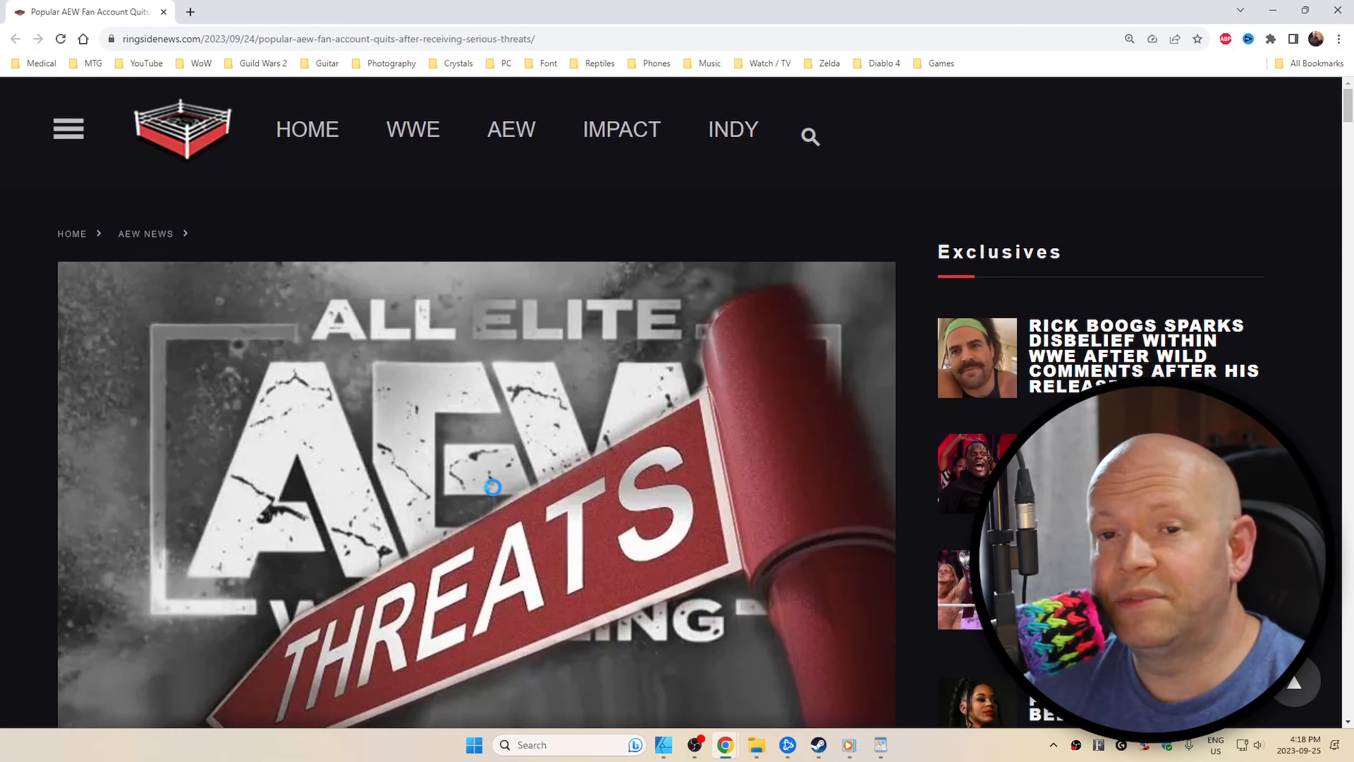
pyautogui.scroll(-3)
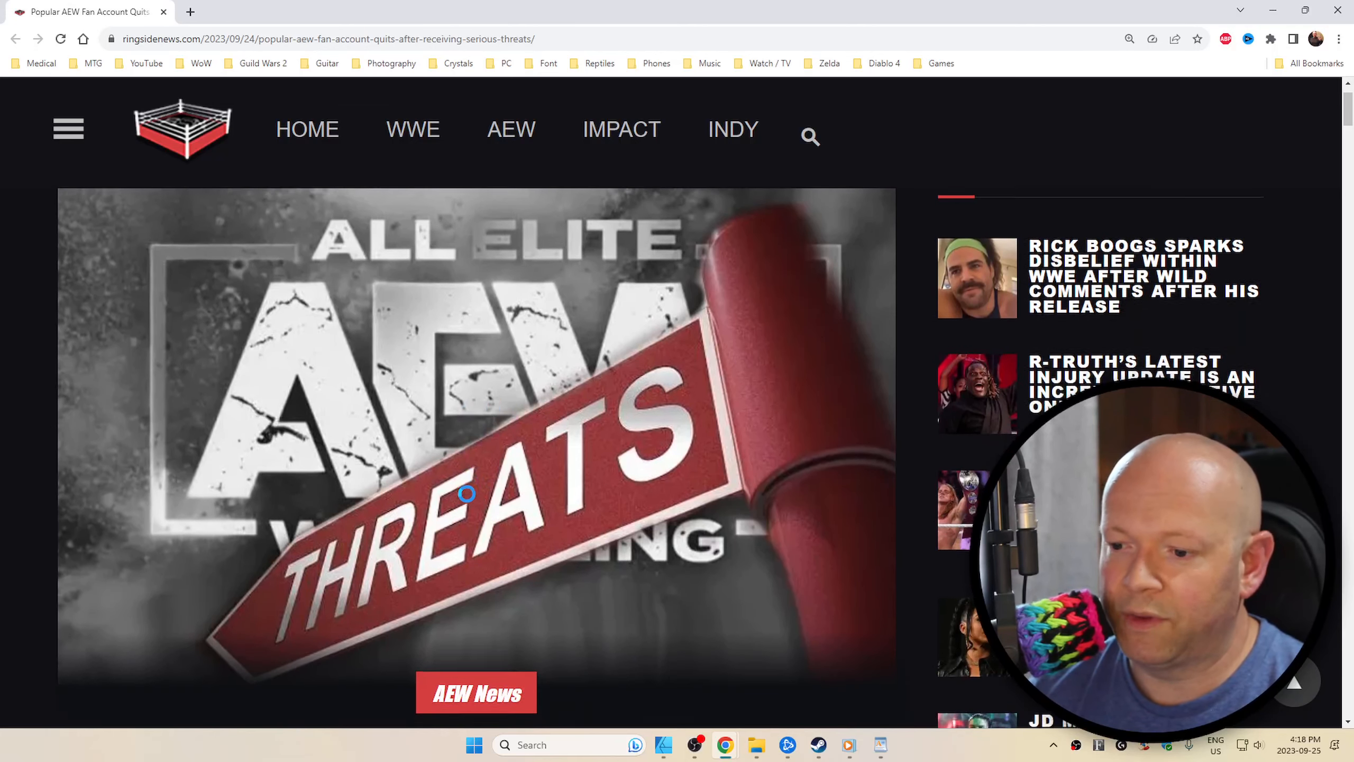
pyautogui.scroll(-3)
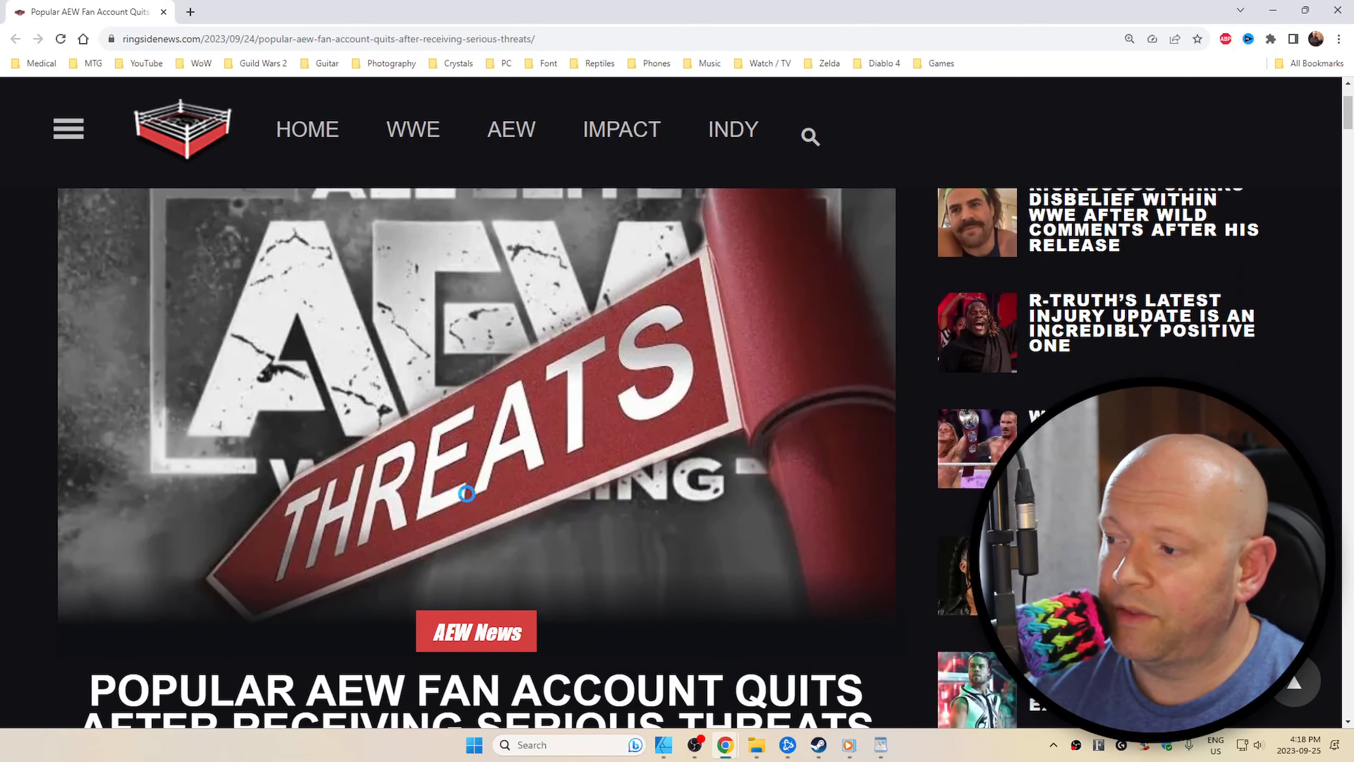